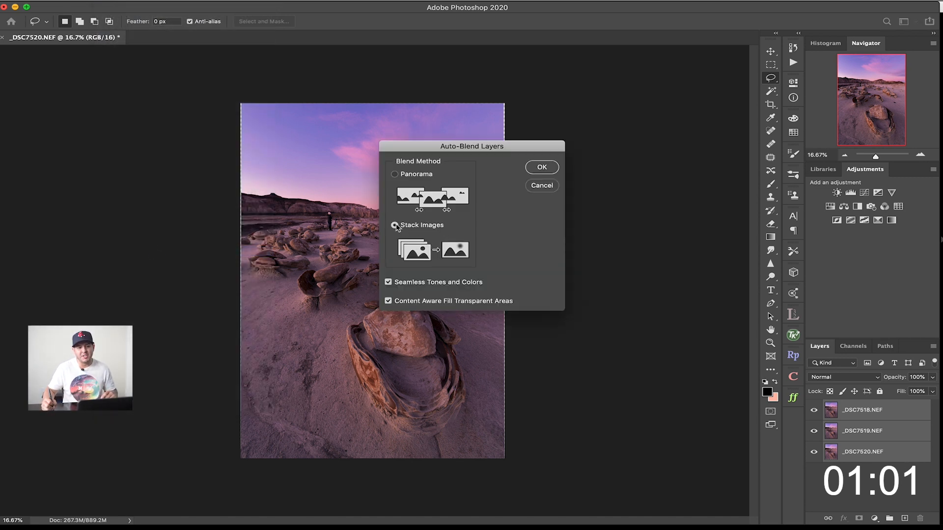
Choose Stack Images as the Auto-Blend method, leaving Seamless Tones and Colors checked.
click(540, 167)
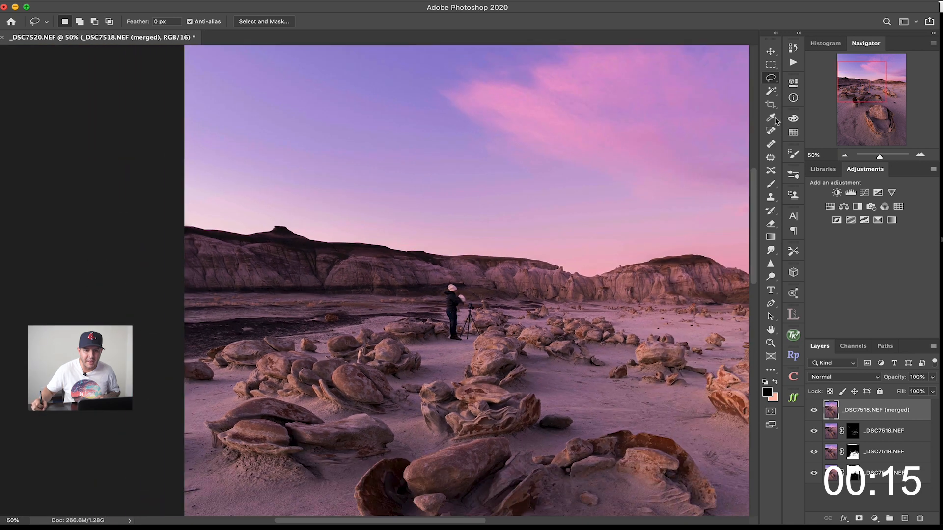